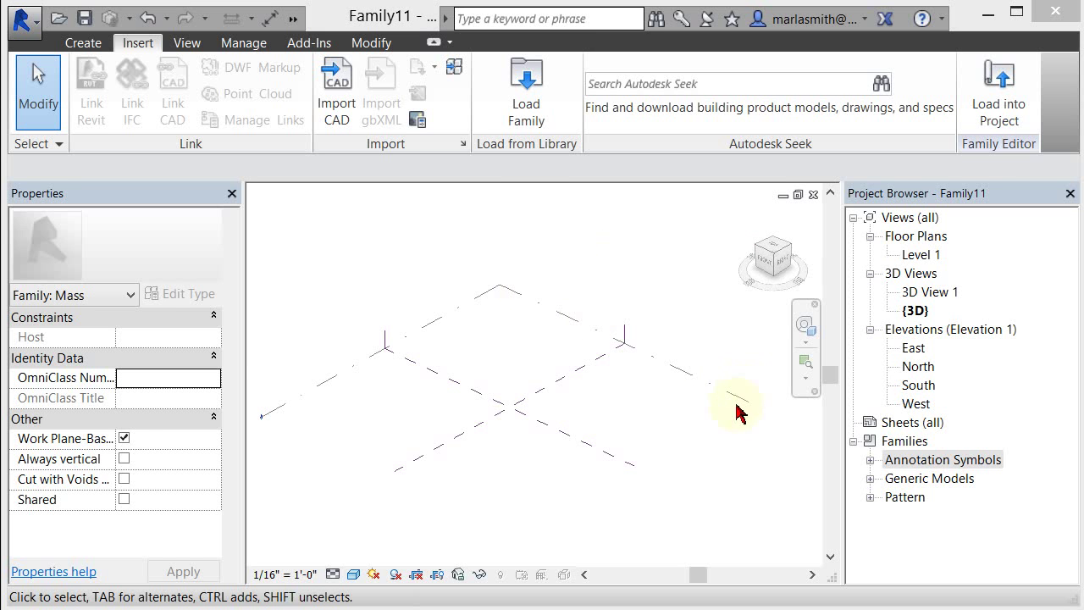
pyautogui.moveTo(456, 362)
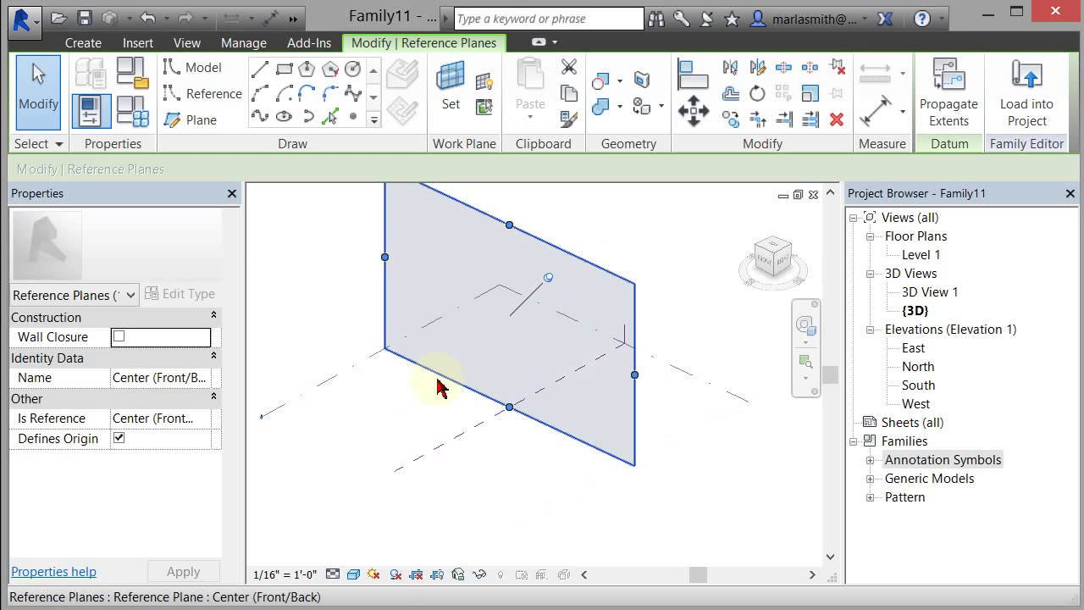
pyautogui.moveTo(445, 376)
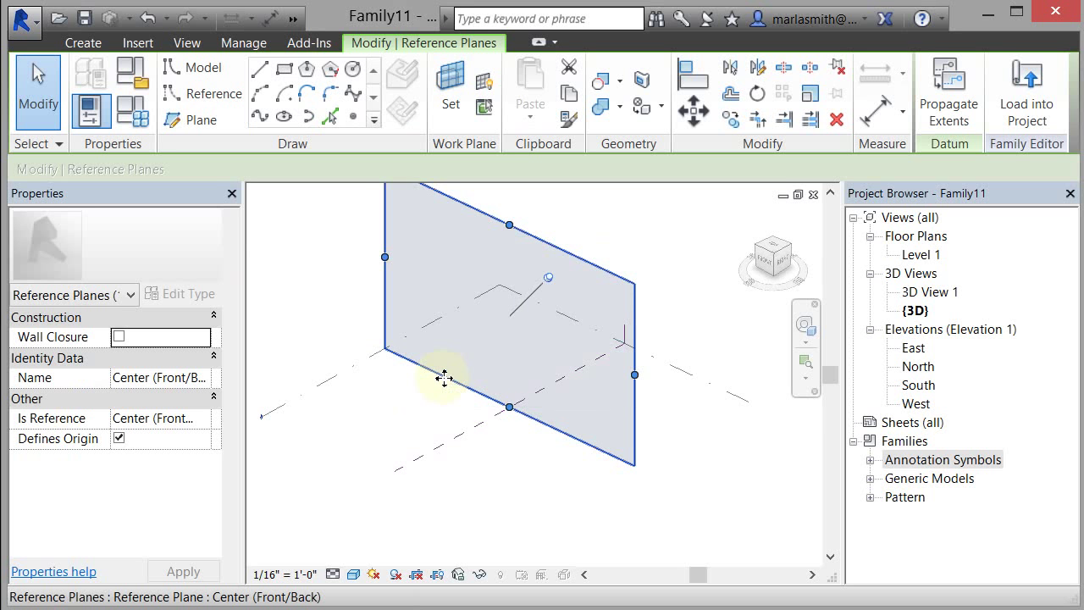
# Ctrl-drag the Center (Front/Back) reference plane to create a parallel copy
pyautogui.moveTo(444, 378); pyautogui.dragTo(384, 406)
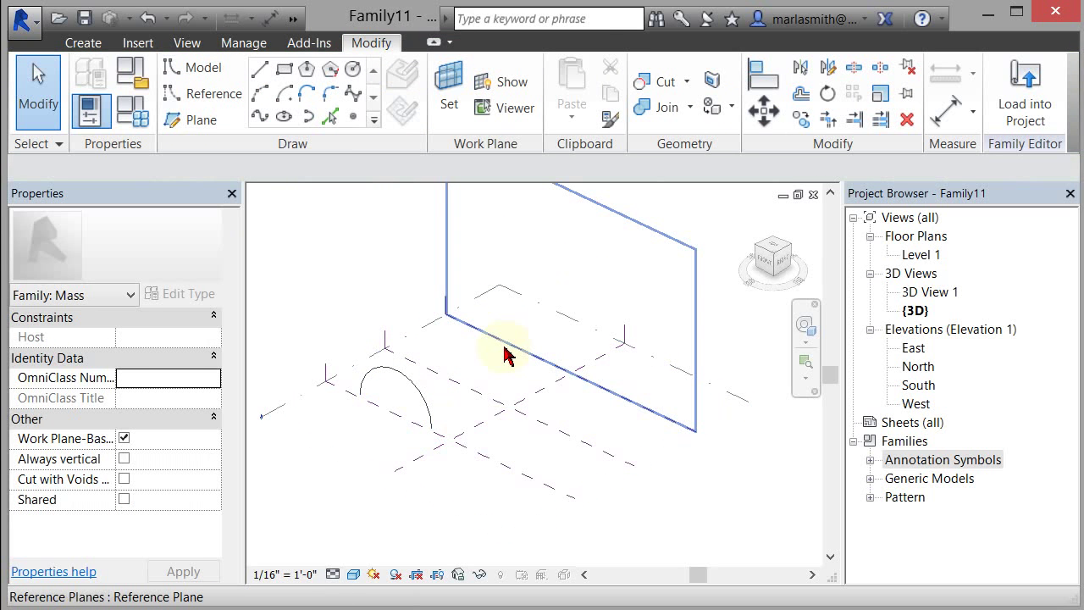
pyautogui.moveTo(508, 351)
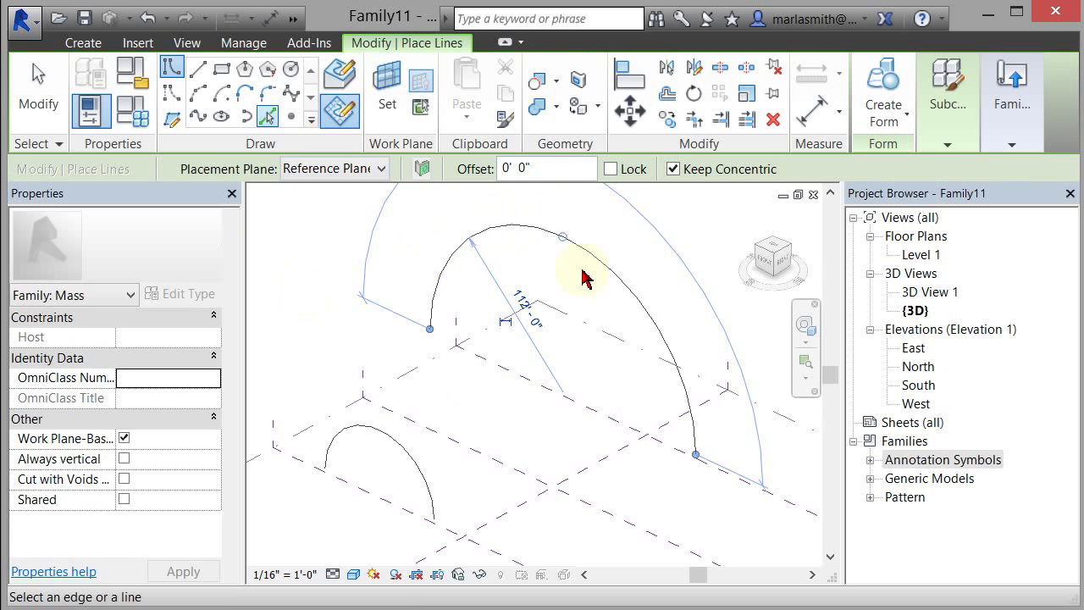
pyautogui.moveTo(588, 254)
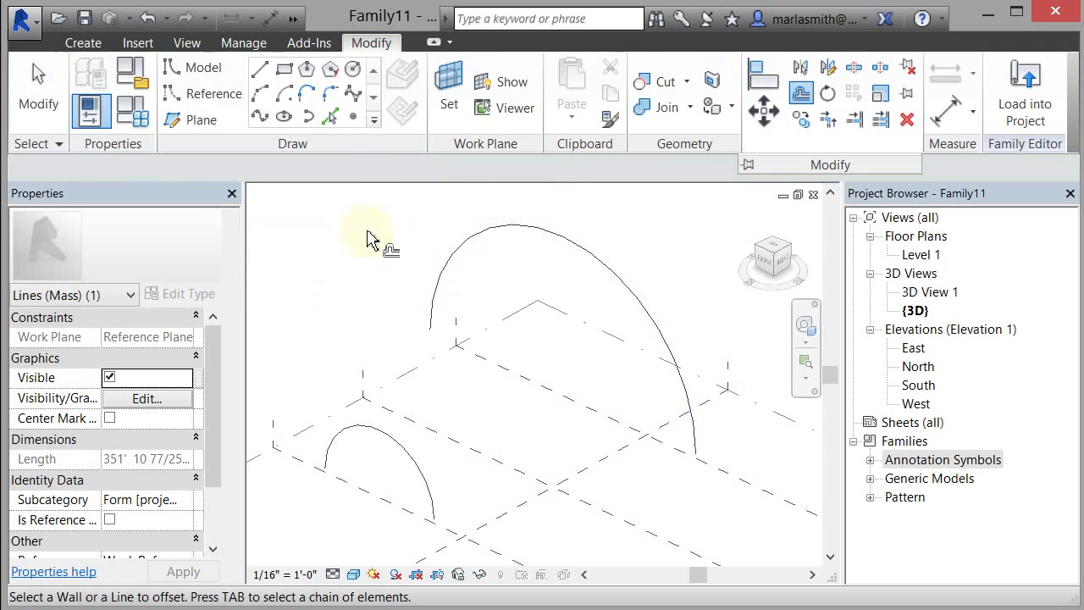
# Offset the 112' arc and the small arc into parallel pairs, then select both arcs
pyautogui.click(521, 227)
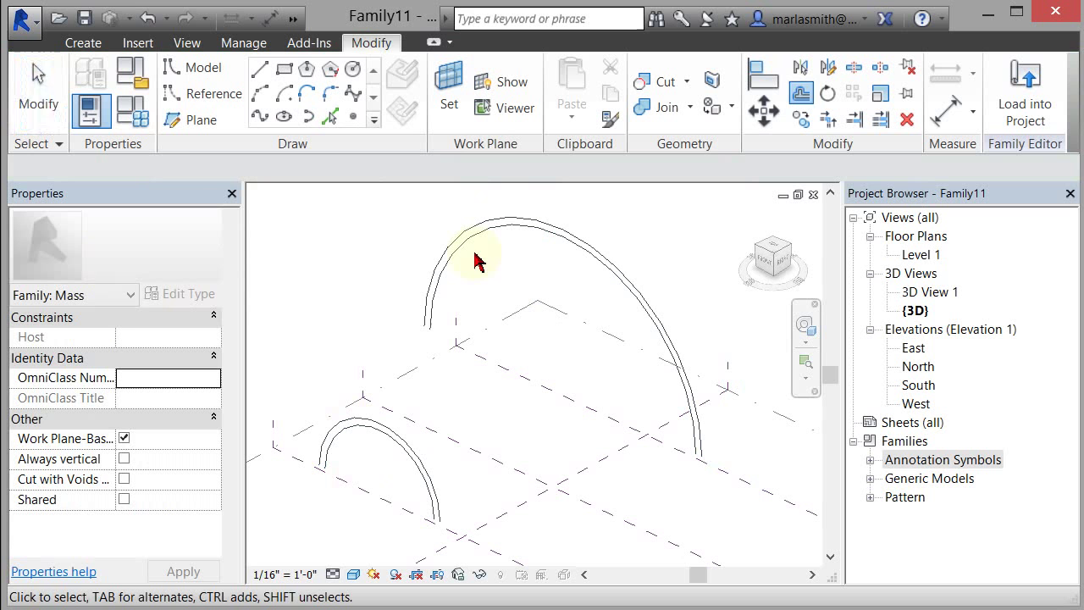
pyautogui.click(479, 250)
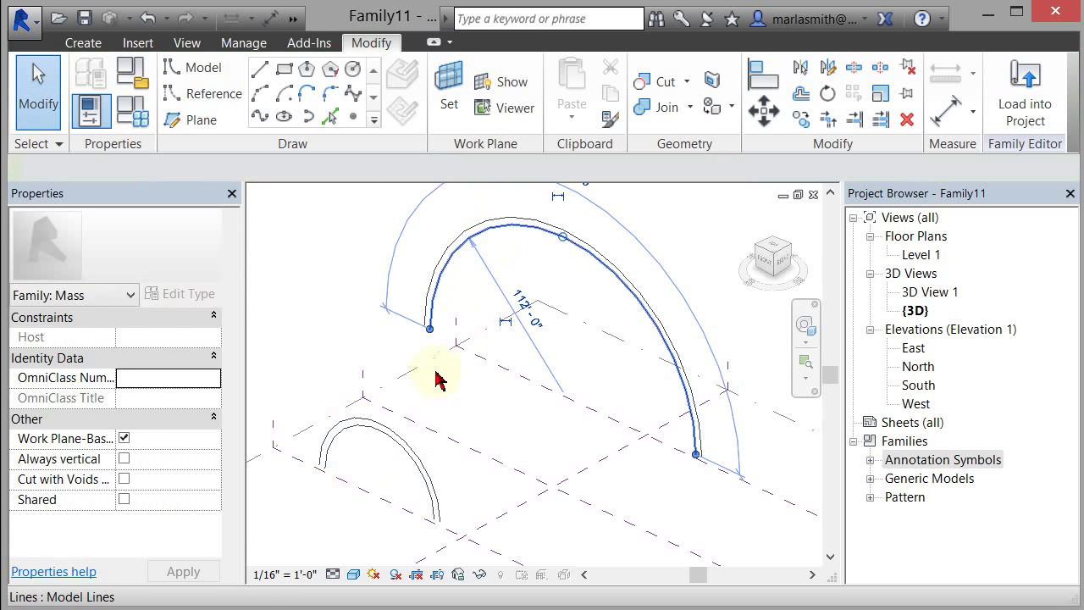
pyautogui.click(381, 445)
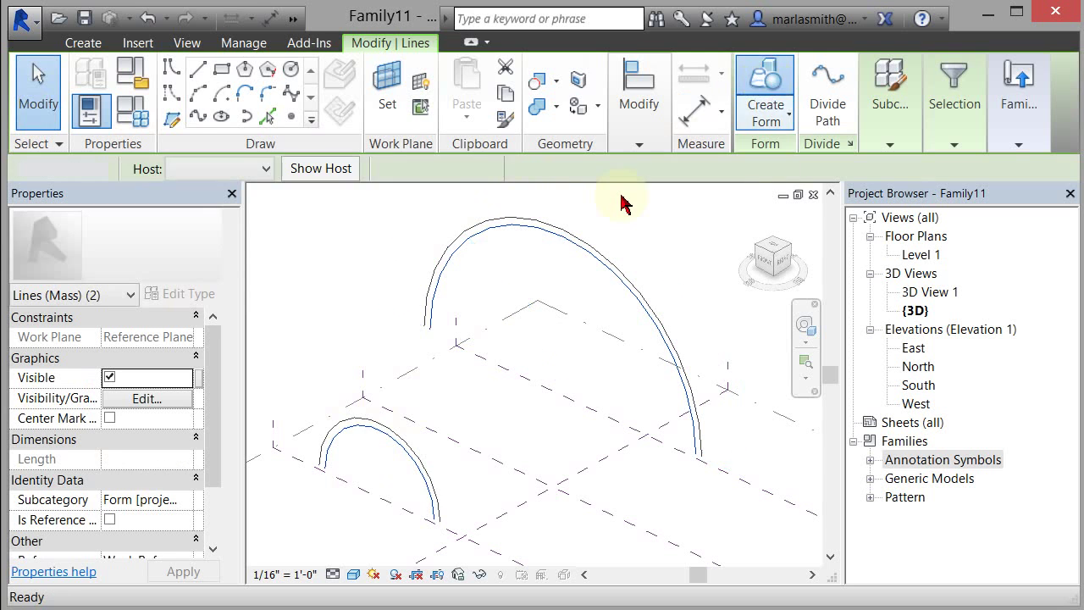
# Loft a form between the two arcs, divide its surface 12 by 12, and show nodes
pyautogui.click(764, 93)
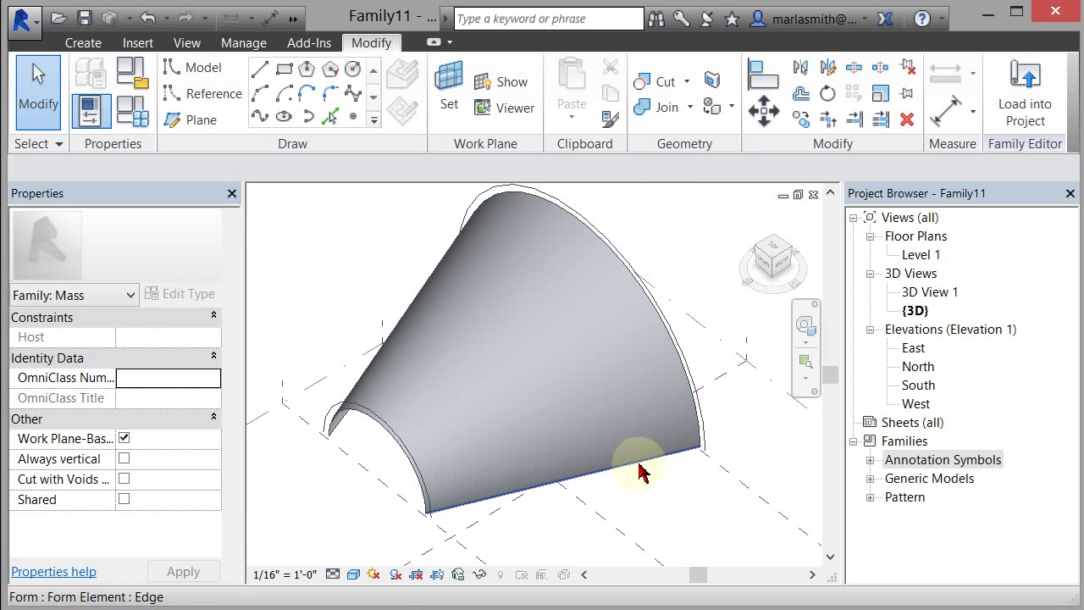
pyautogui.click(639, 461)
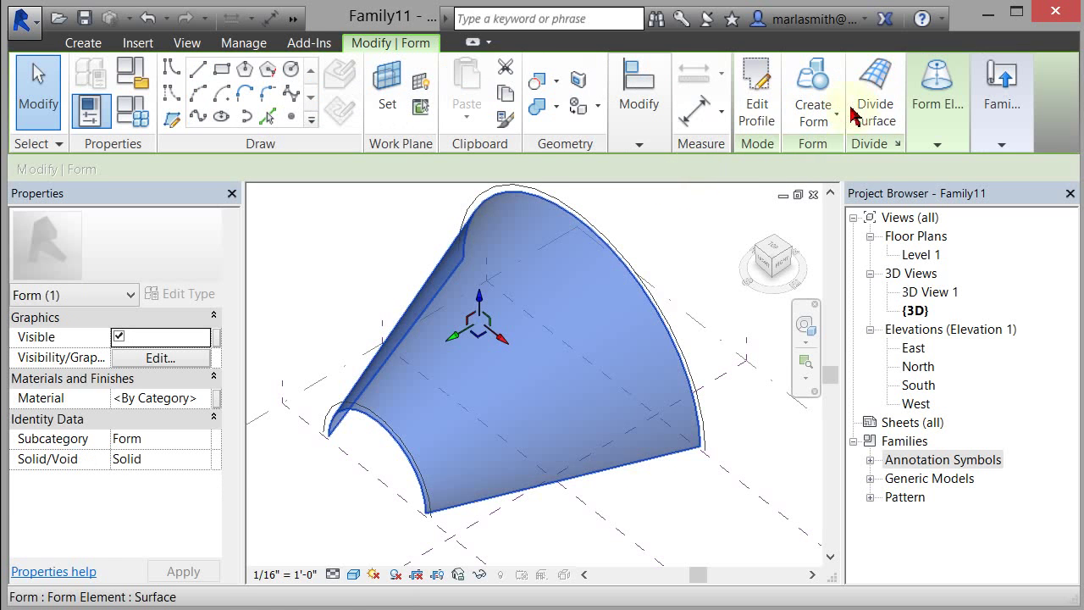
pyautogui.click(874, 93)
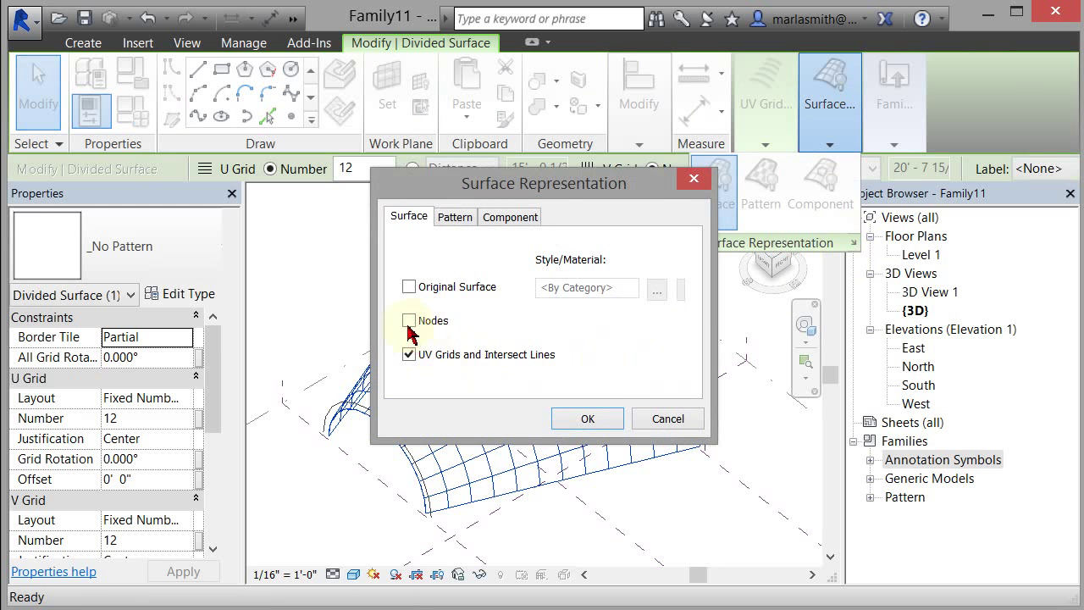
pyautogui.click(587, 418)
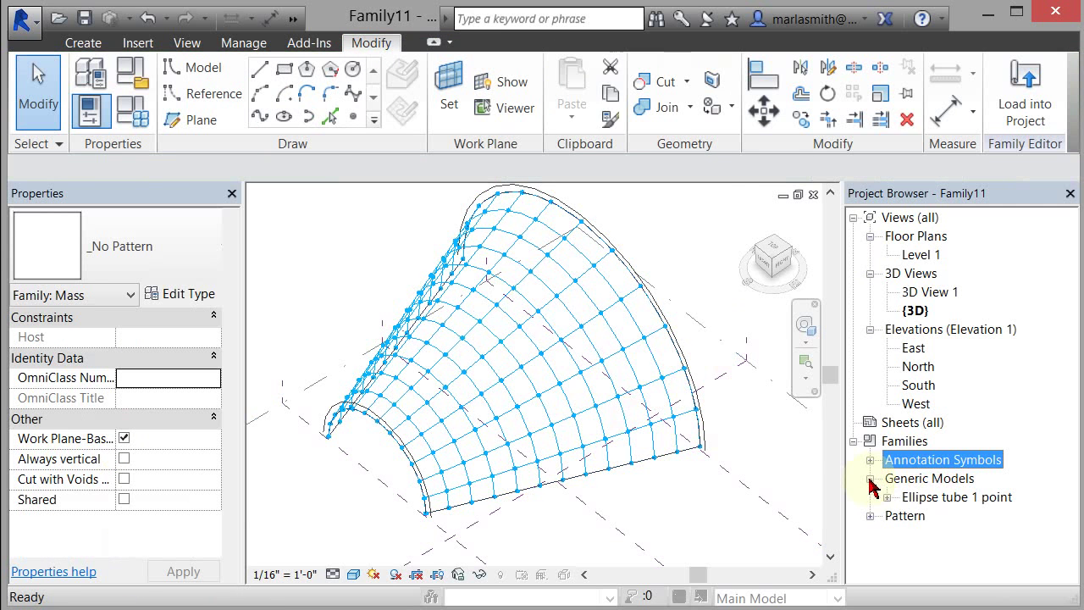
# Load the 3 point tube family from Generic Models > Adaptive > SB > Kings Cross
pyautogui.click(870, 478)
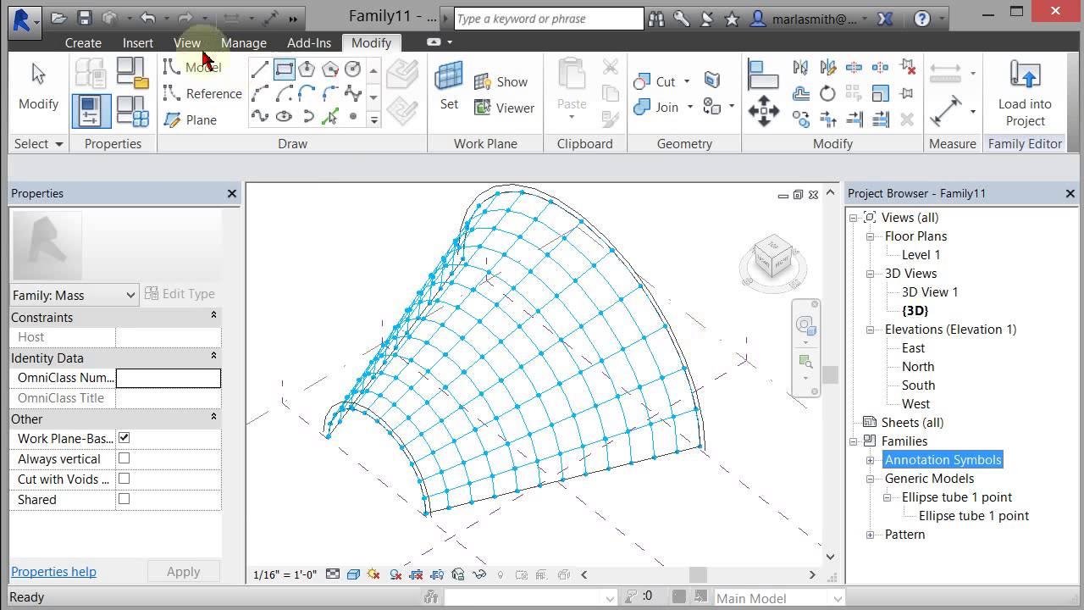
pyautogui.click(137, 42)
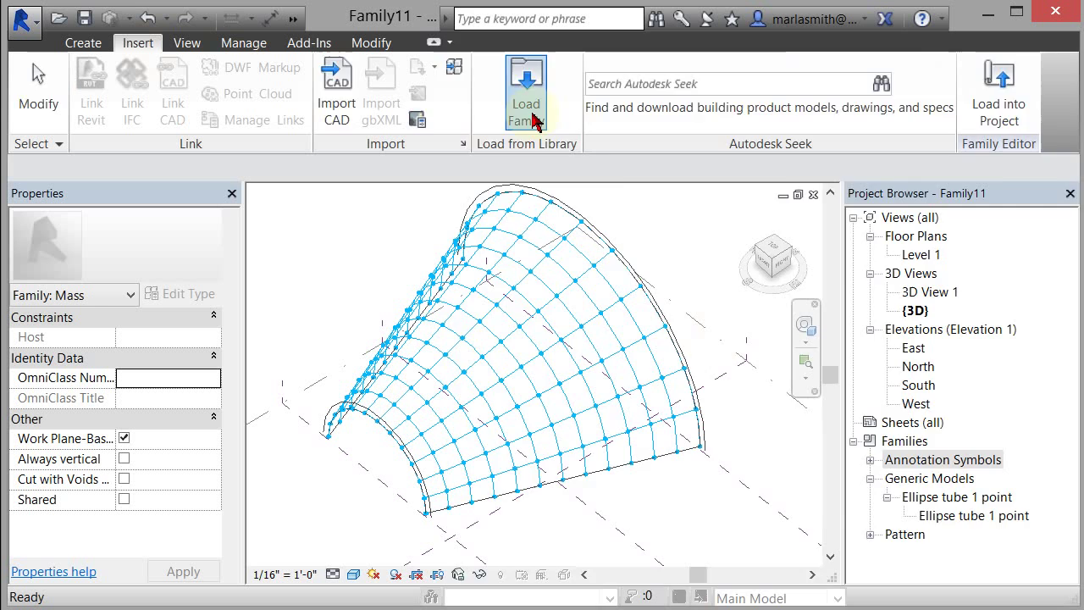
pyautogui.click(526, 91)
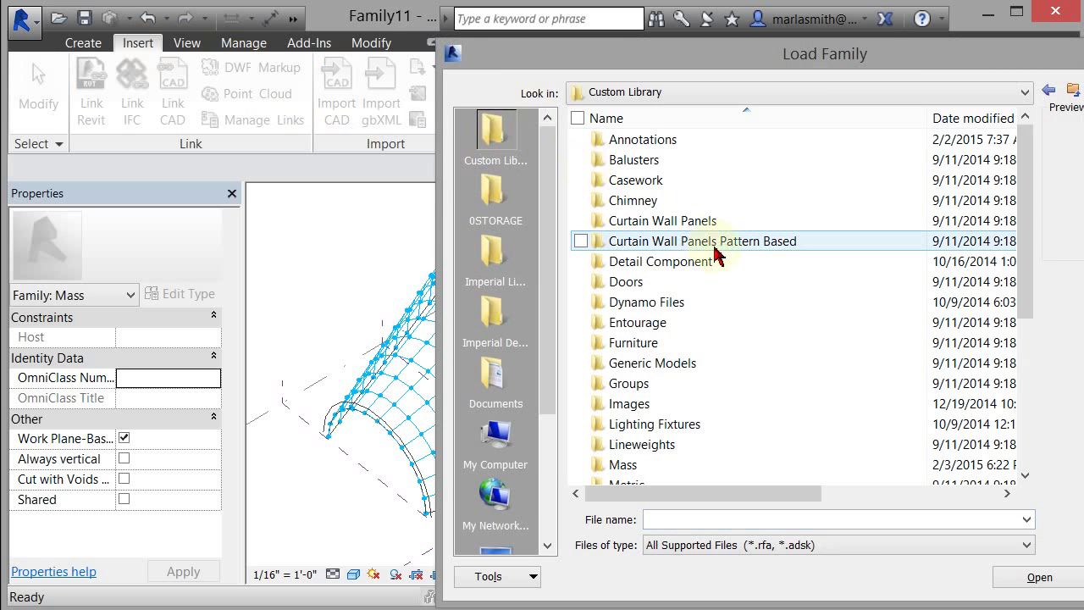
pyautogui.doubleClick(651, 362)
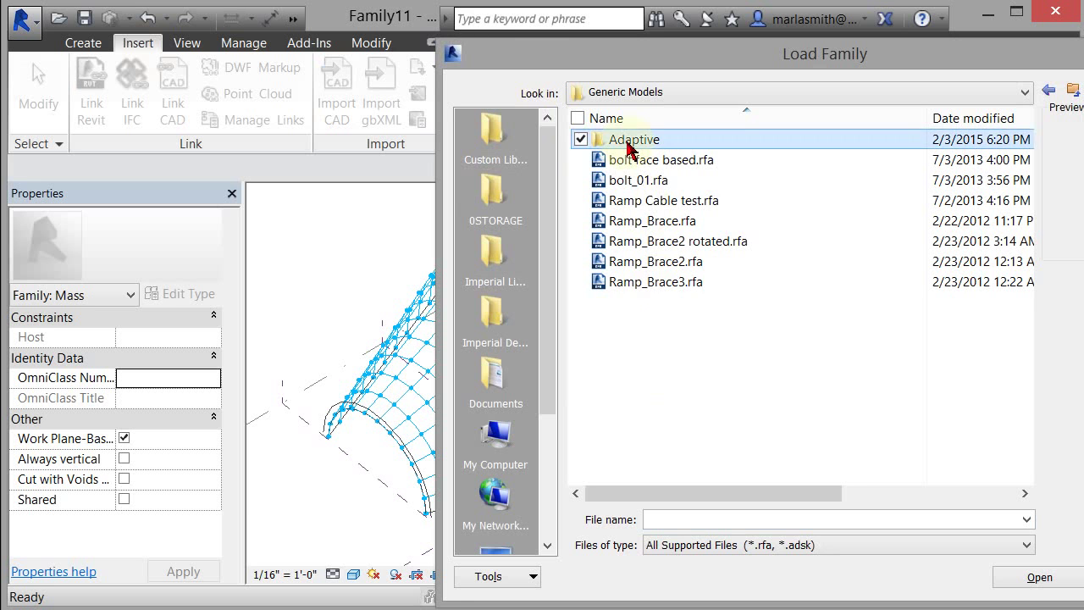
pyautogui.doubleClick(634, 139)
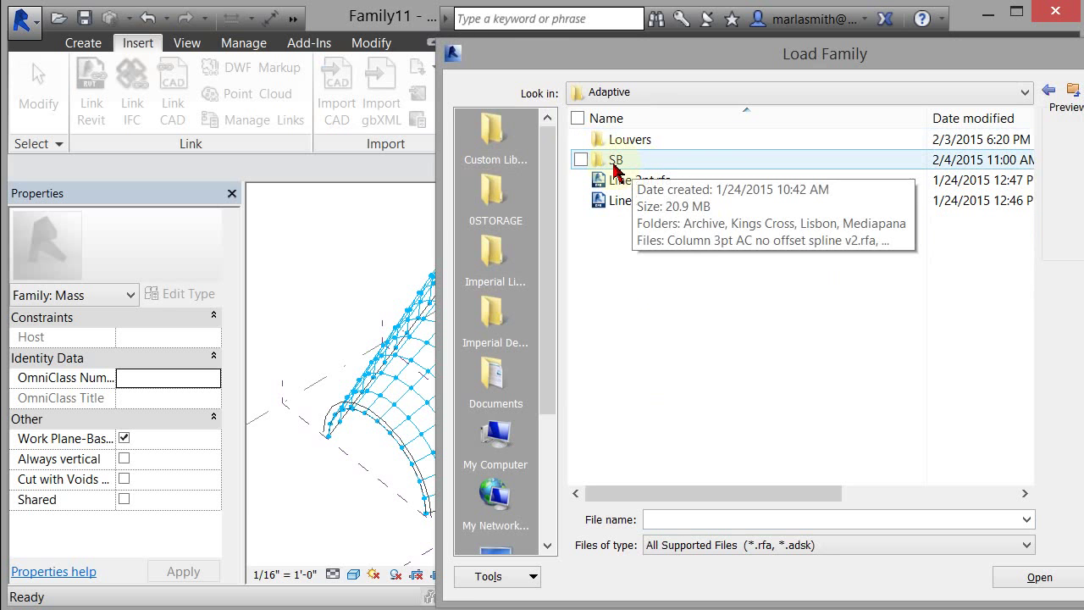
pyautogui.doubleClick(615, 159)
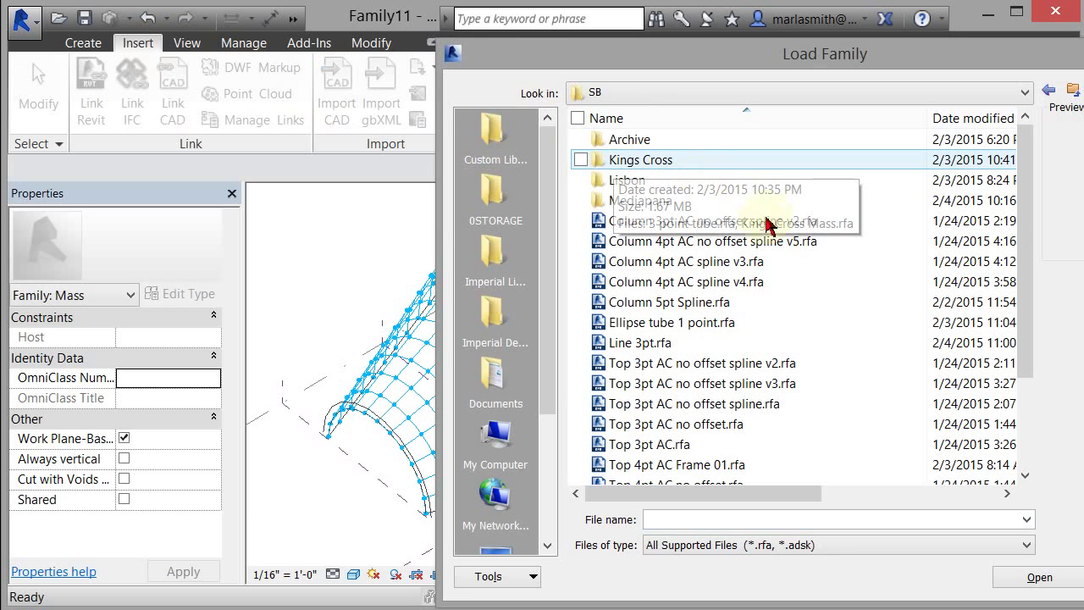
pyautogui.doubleClick(640, 159)
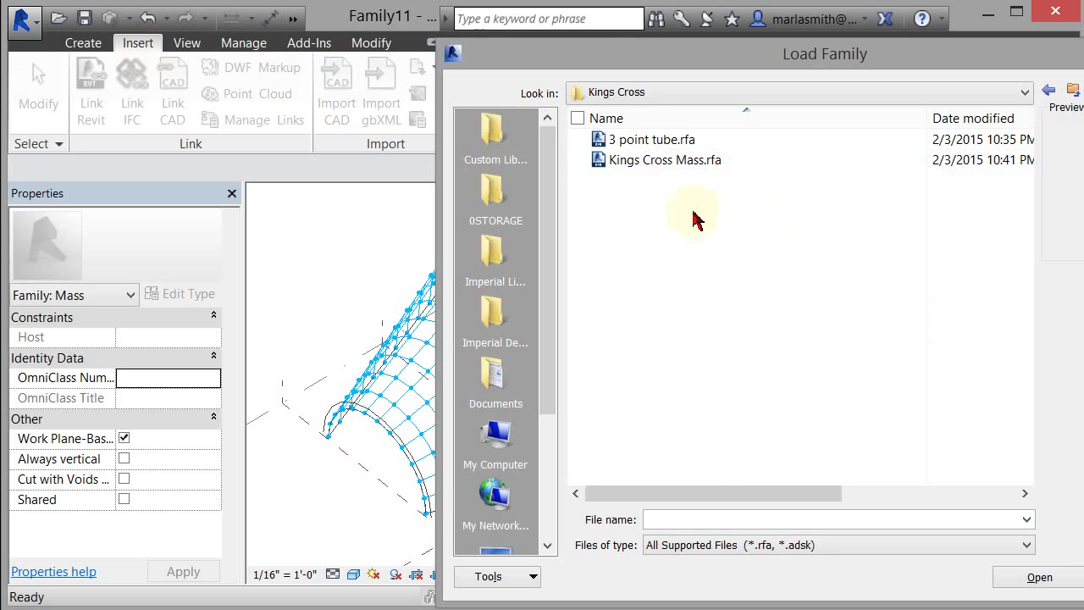
pyautogui.click(652, 138)
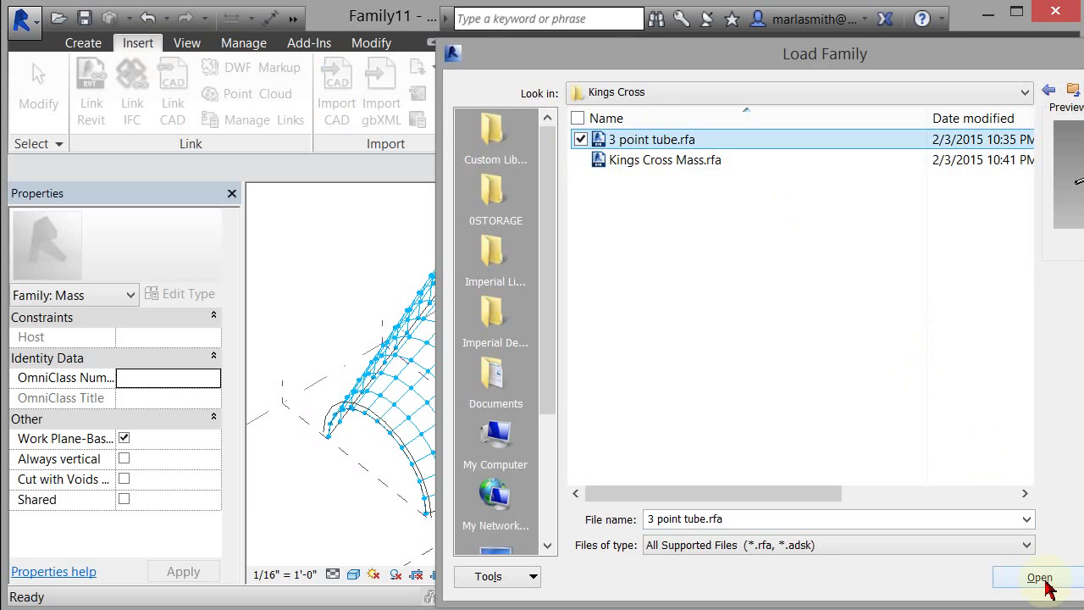
pyautogui.click(1039, 577)
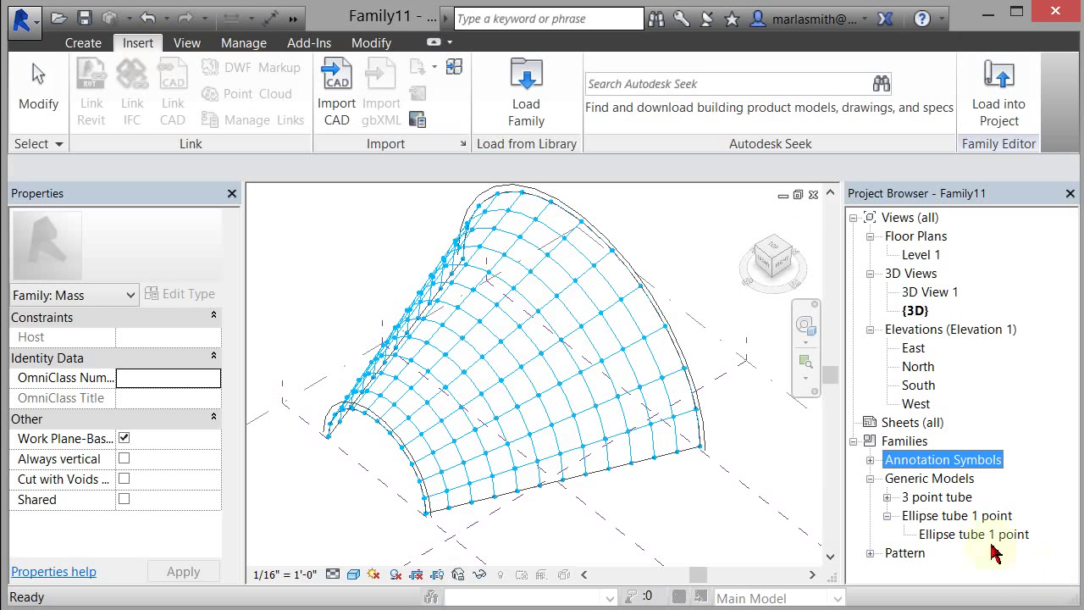
# Place the 3 point tube on three surface nodes and repeat it across the grid
pyautogui.click(886, 497)
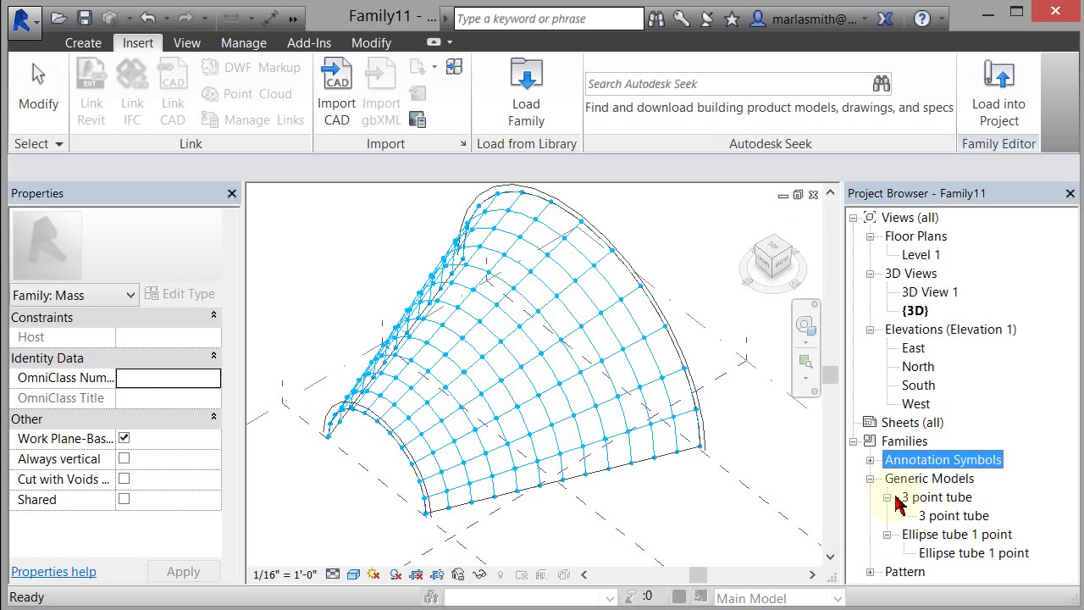
pyautogui.click(953, 515)
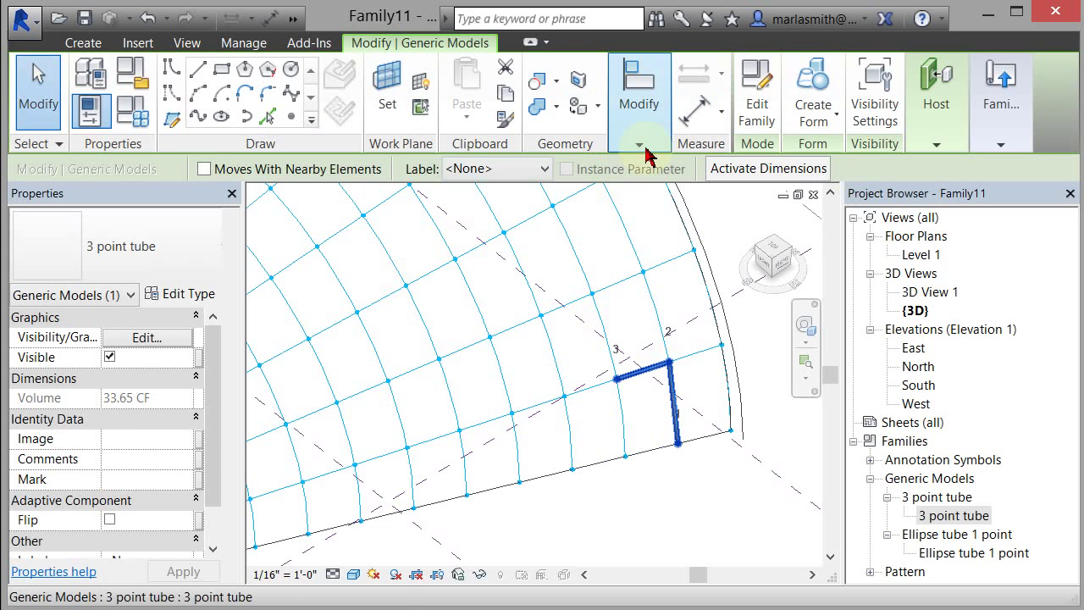
pyautogui.click(640, 127)
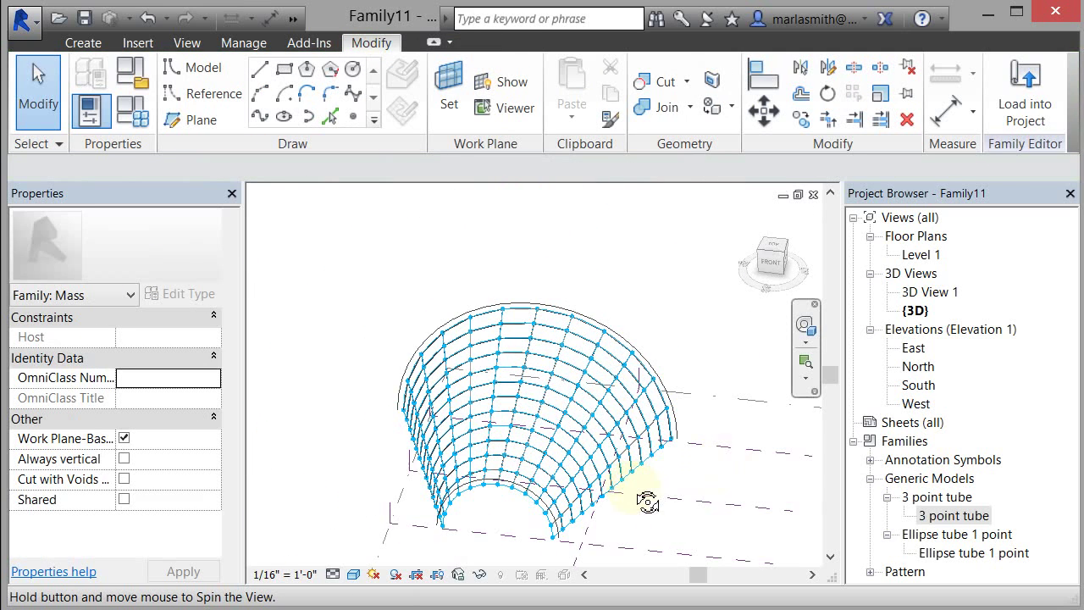
pyautogui.moveTo(648, 499); pyautogui.dragTo(618, 276)
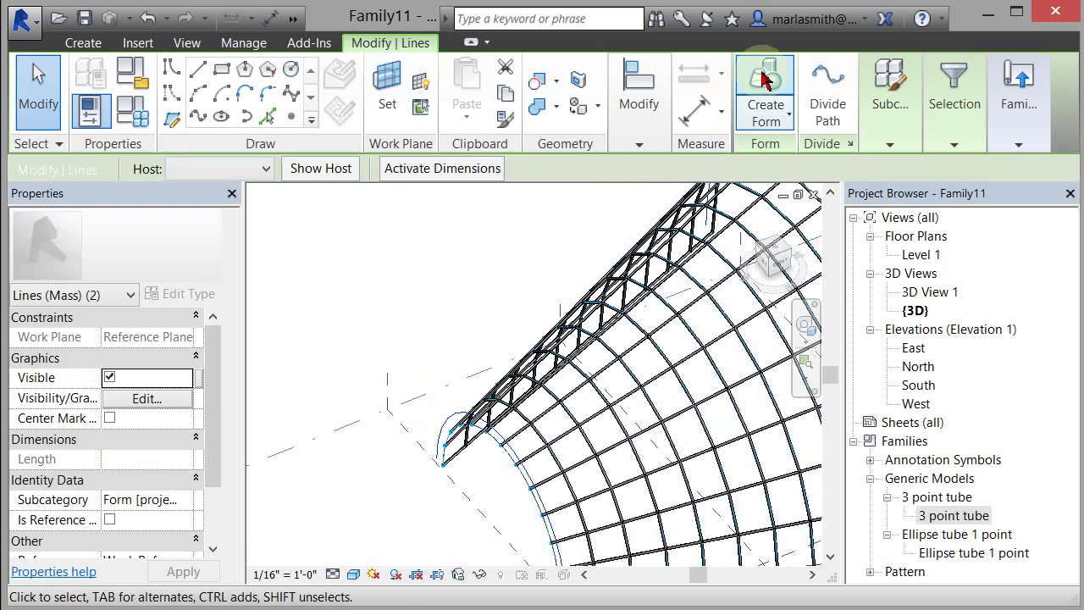
pyautogui.click(764, 93)
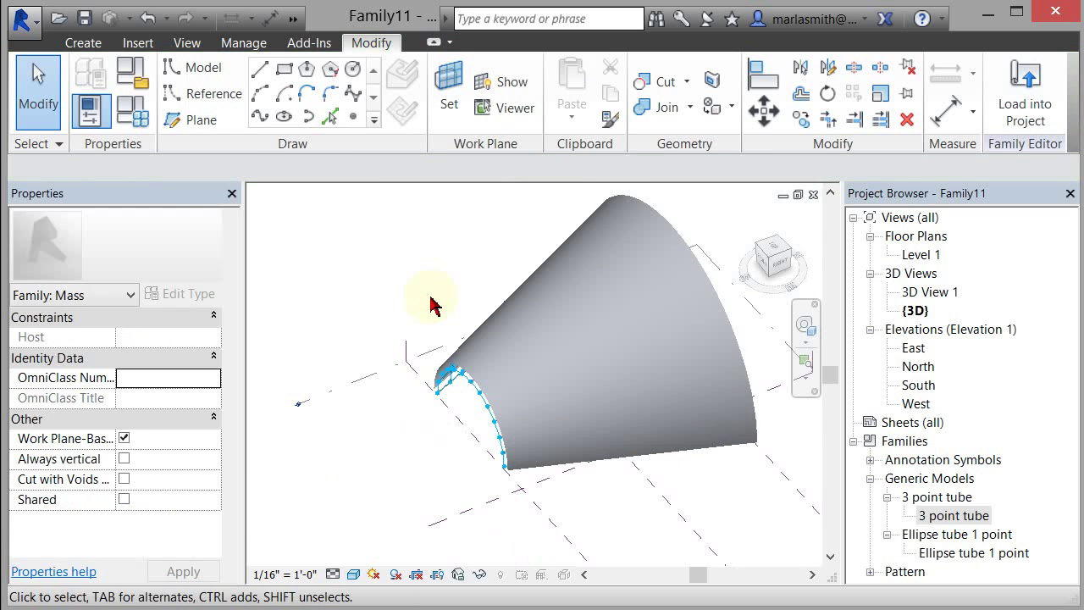
pyautogui.moveTo(432, 304); pyautogui.dragTo(495, 284)
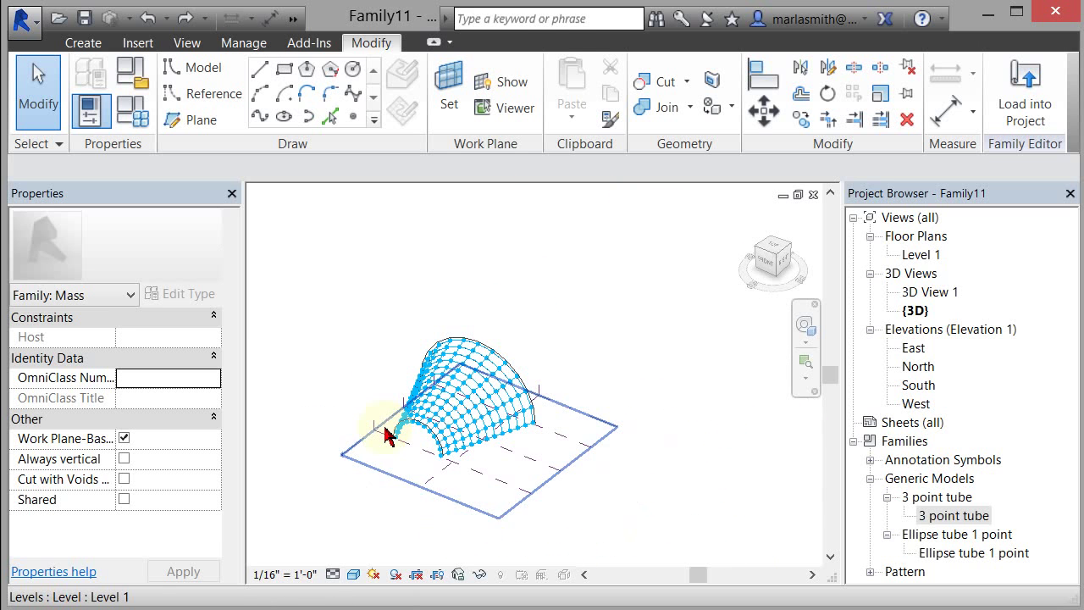
# Draw a reference line on Level 1 beside the form and divide it into 6 points
pyautogui.click(213, 94)
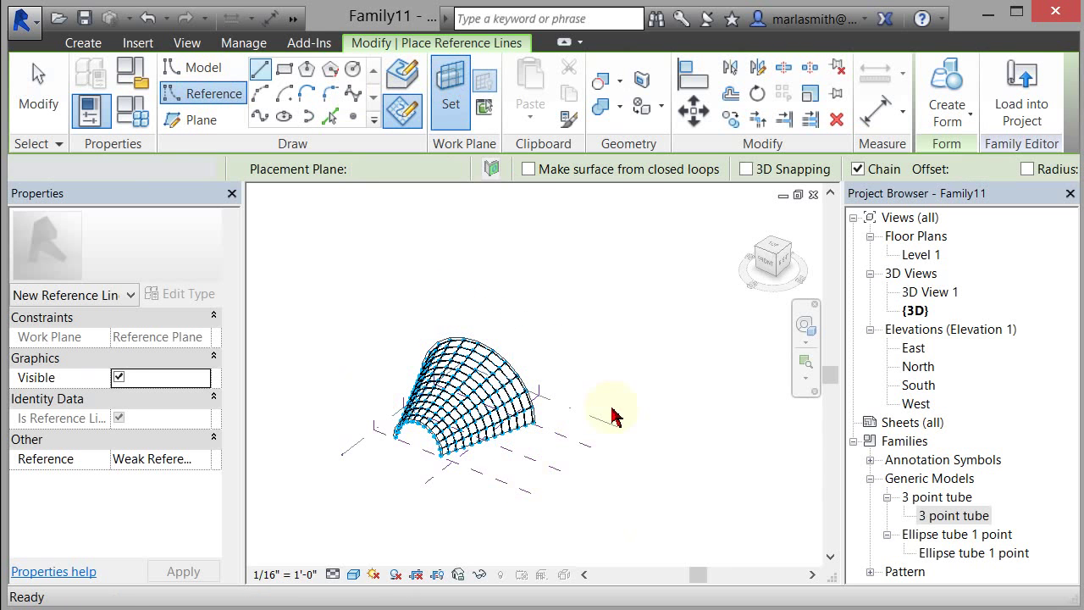
pyautogui.click(449, 90)
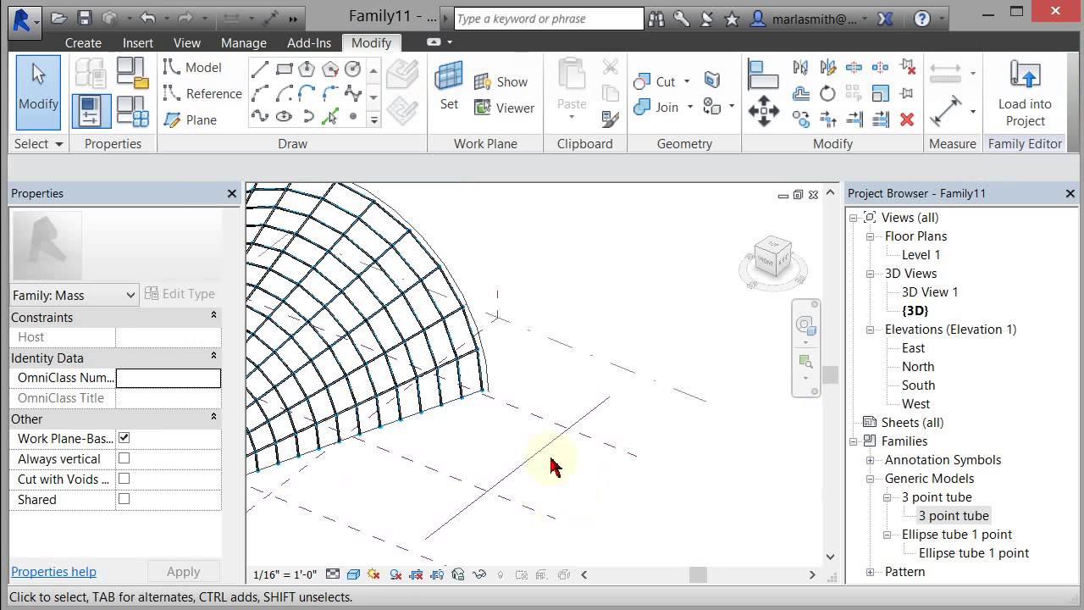
pyautogui.click(550, 461)
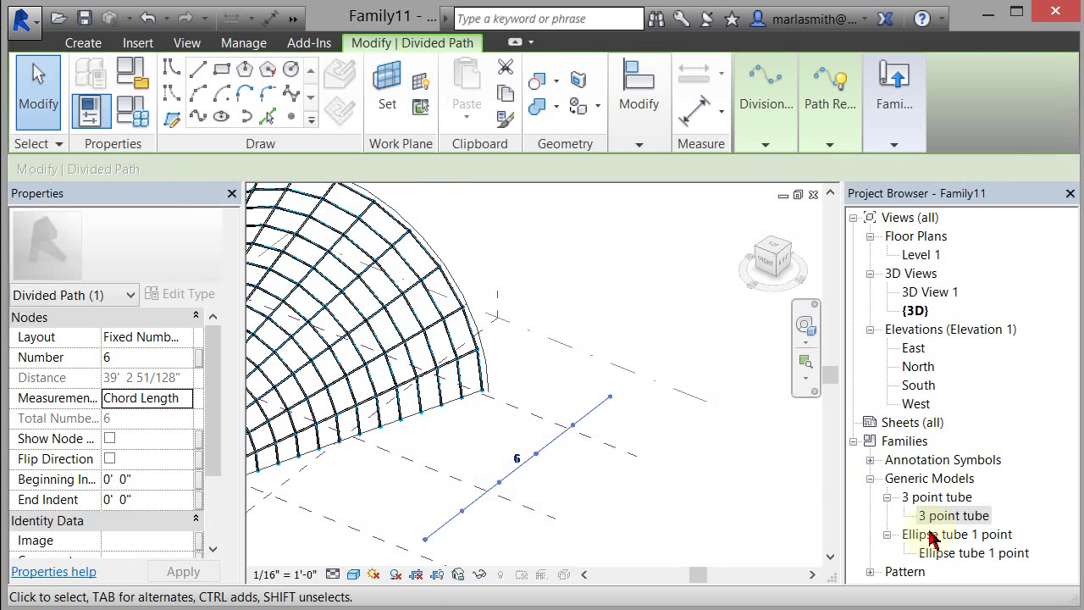
pyautogui.rightClick(956, 533)
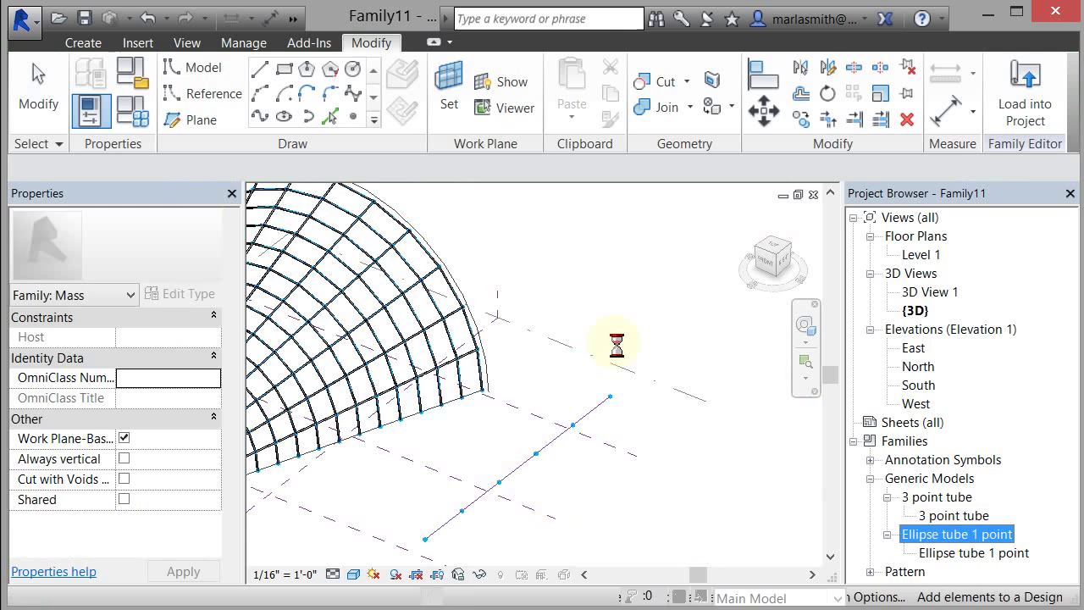
pyautogui.doubleClick(956, 533)
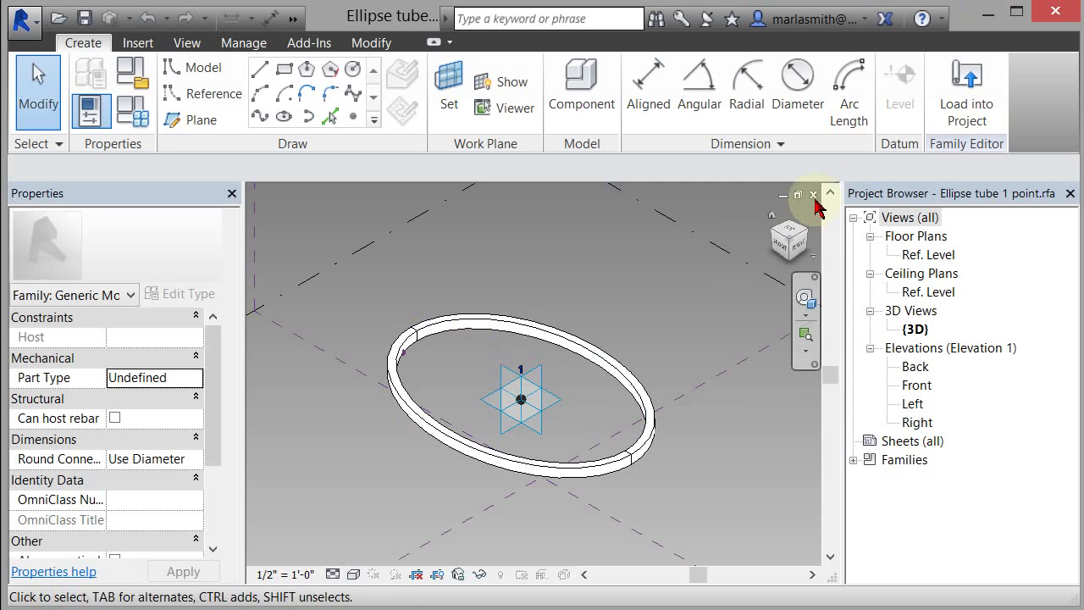
pyautogui.click(811, 194)
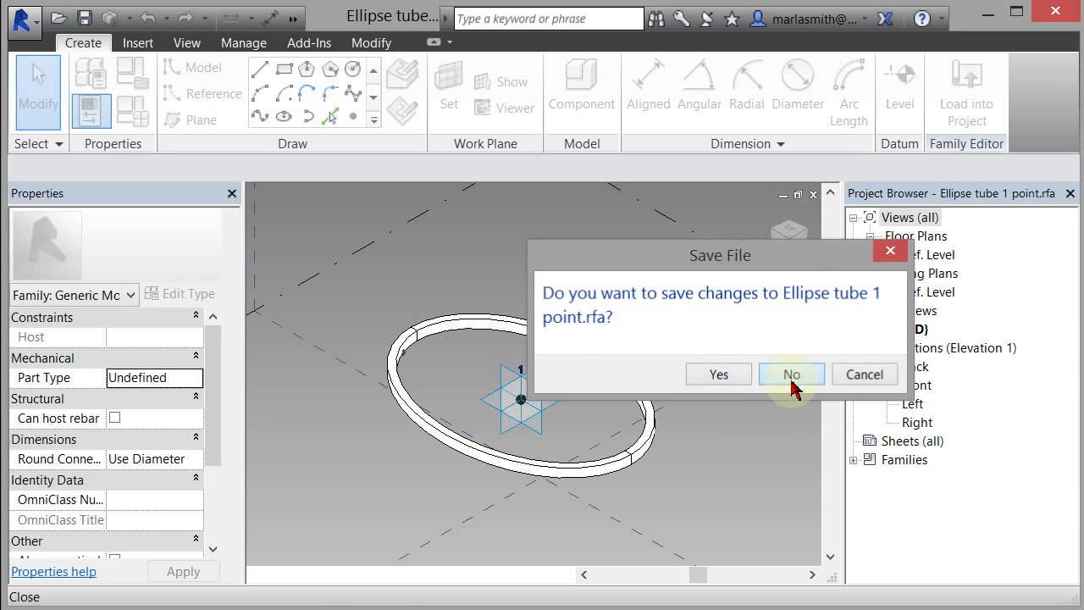
pyautogui.click(791, 374)
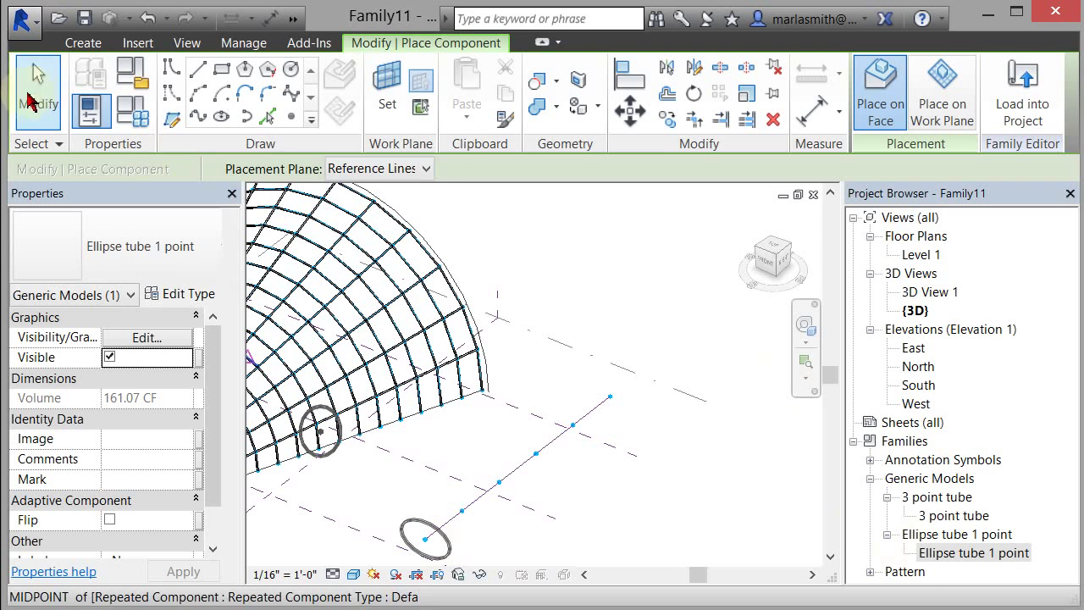
# Place Ellipse tube 1 point on the line's end node and repeat it along all nodes
pyautogui.click(309, 292)
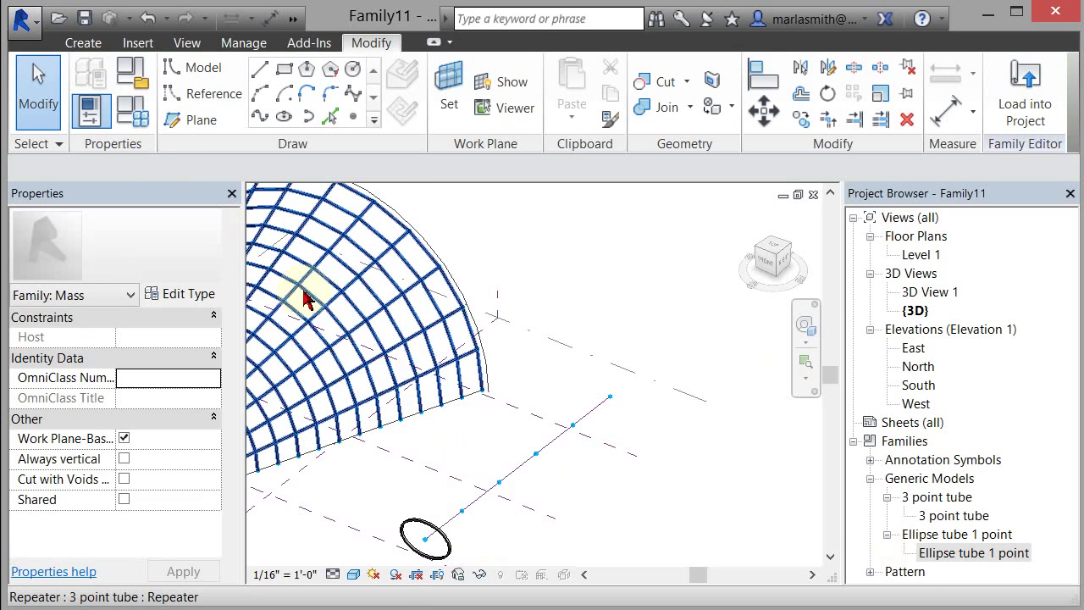
pyautogui.click(424, 539)
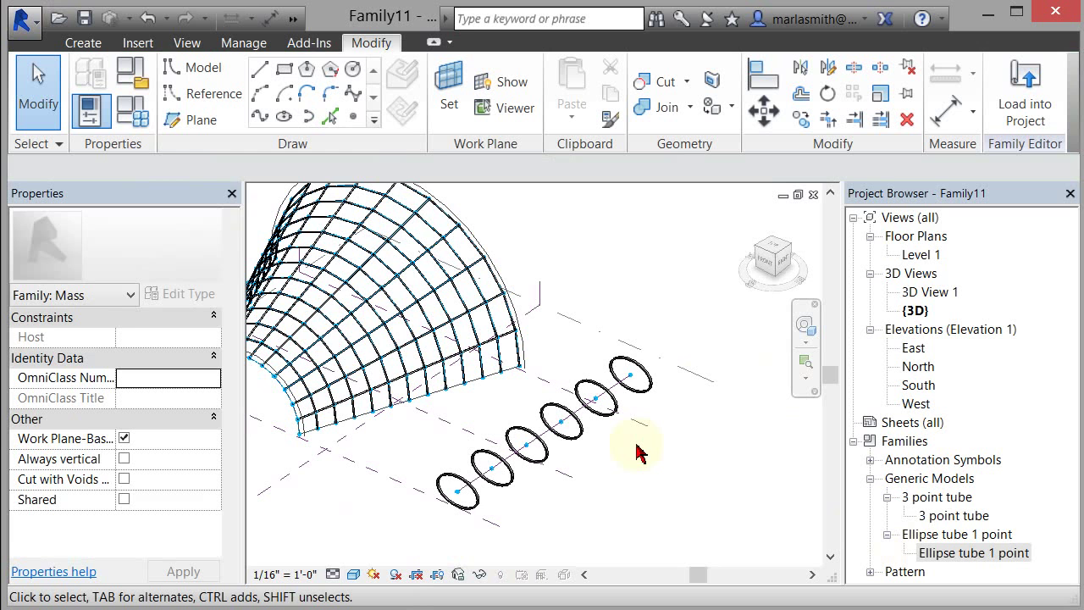
pyautogui.click(464, 489)
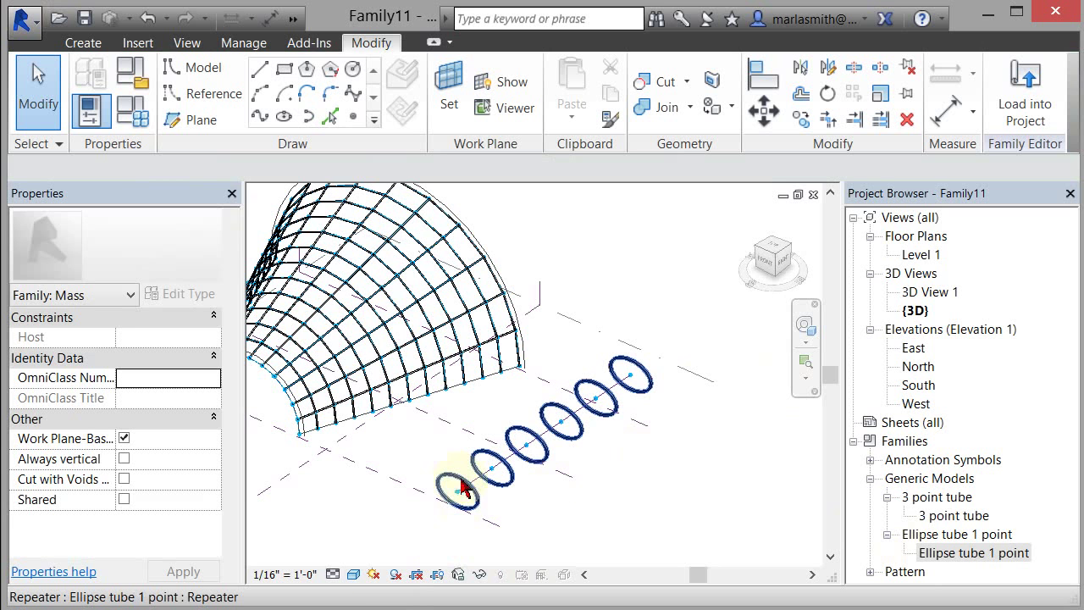
pyautogui.moveTo(593, 395)
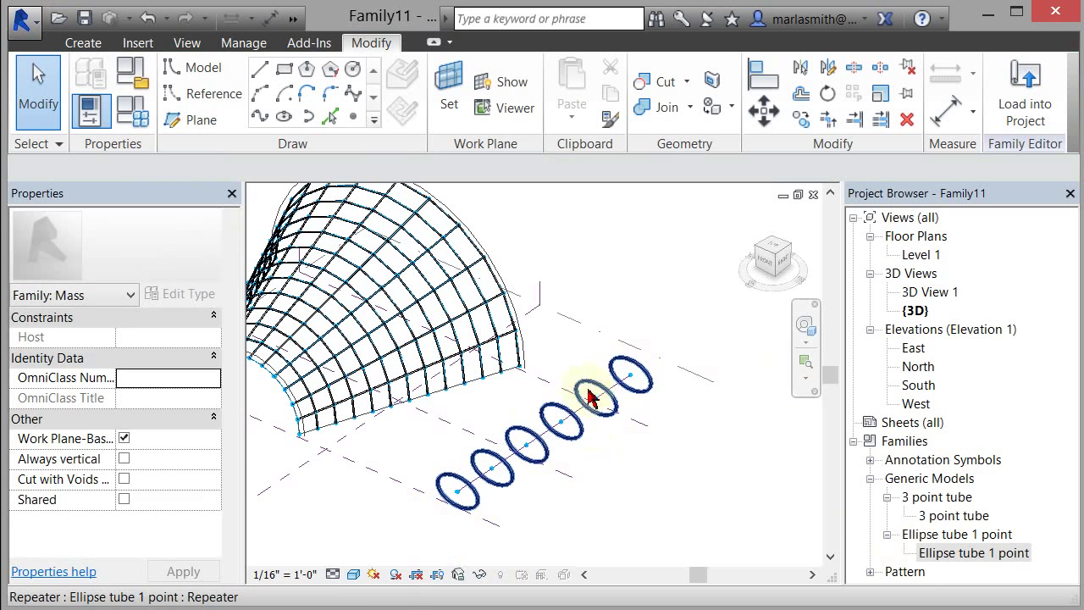
pyautogui.click(614, 538)
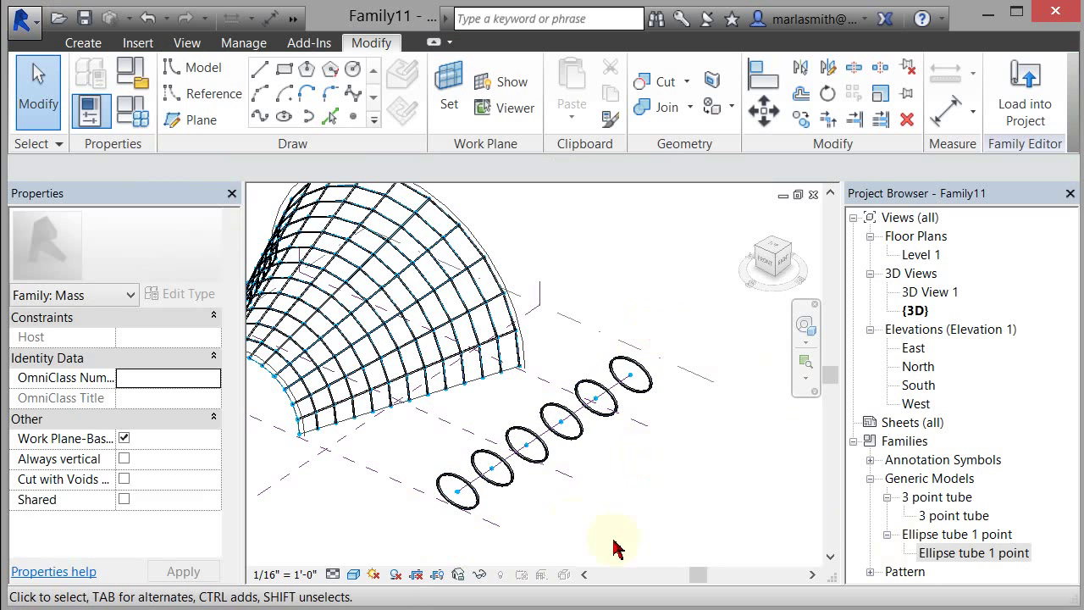
pyautogui.moveTo(673, 385)
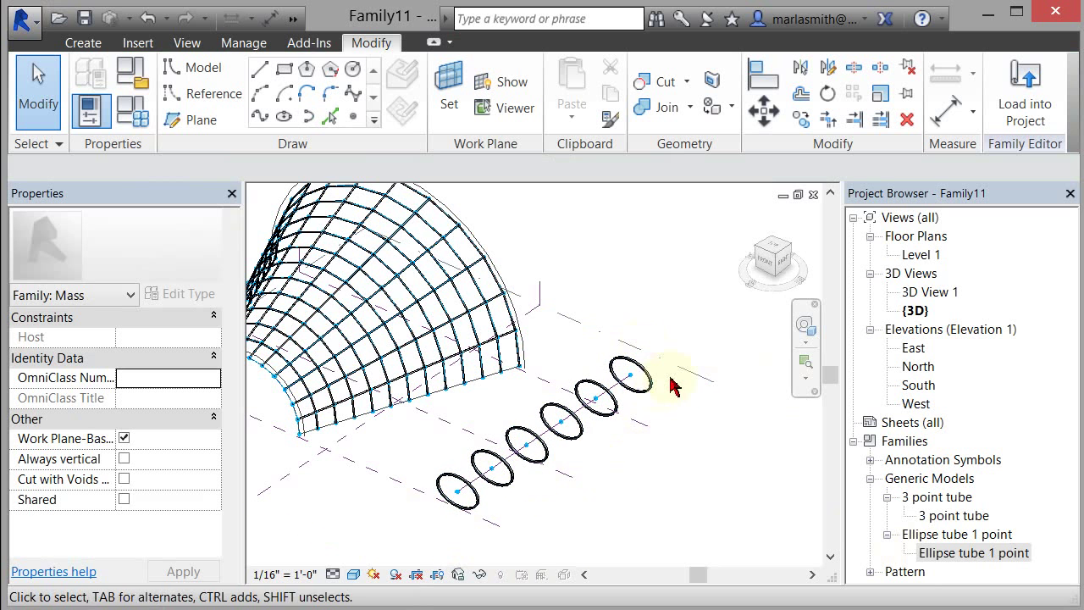